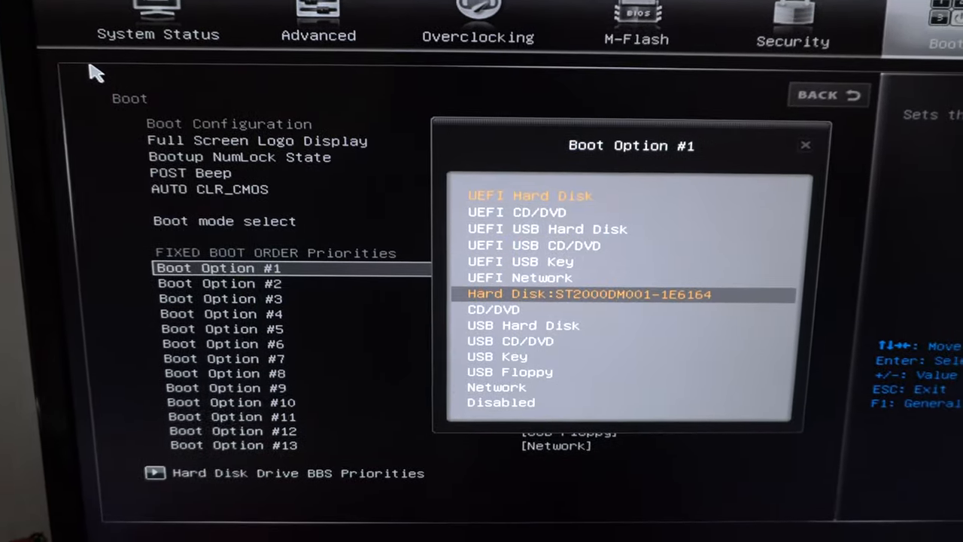
Select Boot Option #1 under Fixed Boot Order Priorities to list its available boot devices
left_click(590, 293)
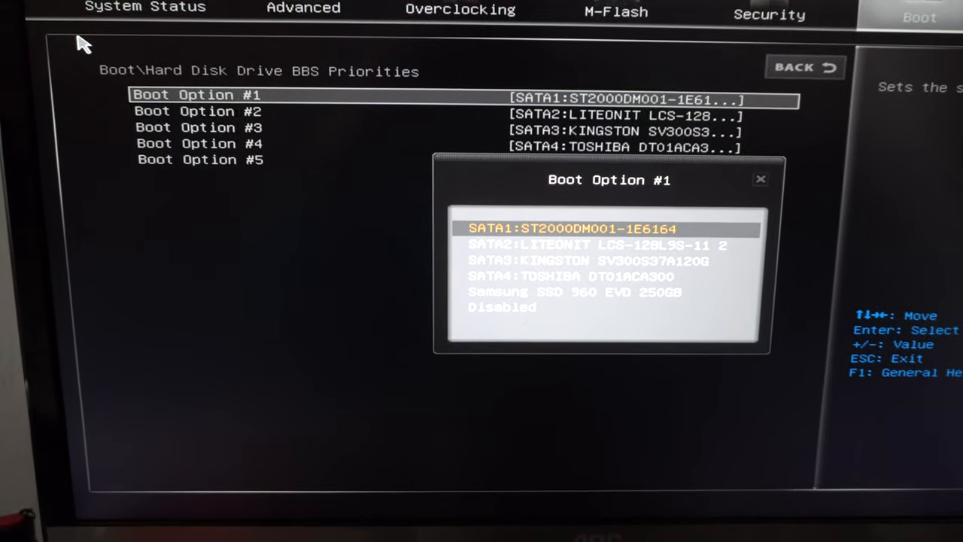
Choose the Samsung SSD 960 EVO 250GB as Boot Option #1
key("down")
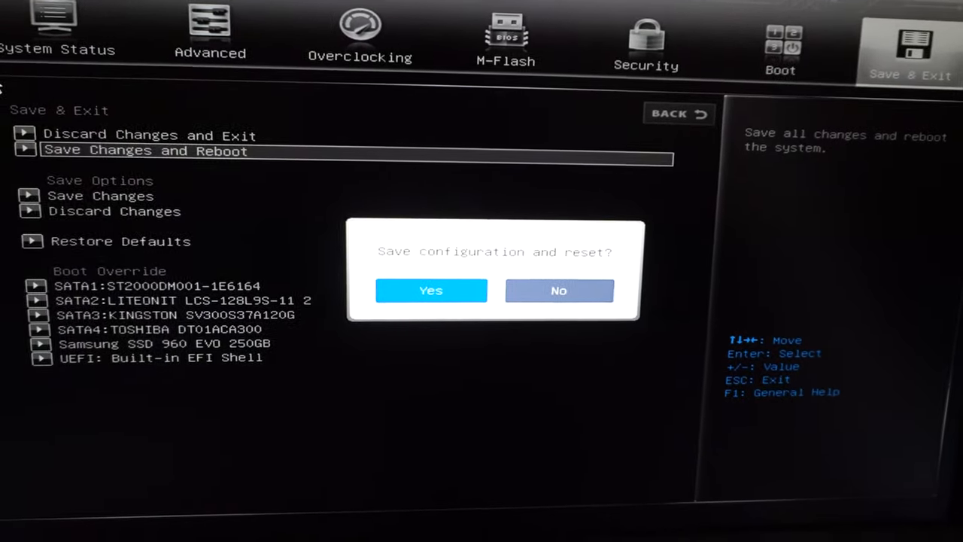
Confirm Yes to save the boot configuration and reset the system
left_click(558, 290)
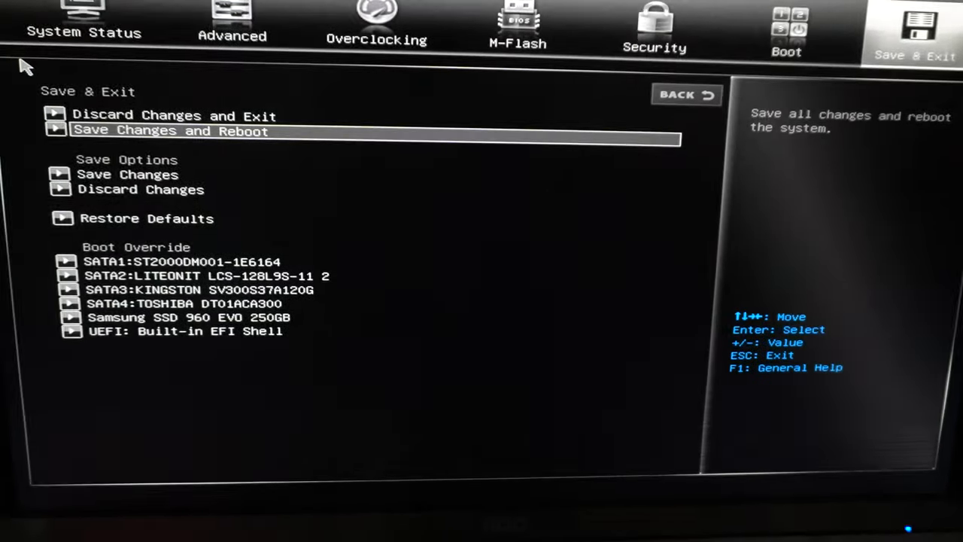